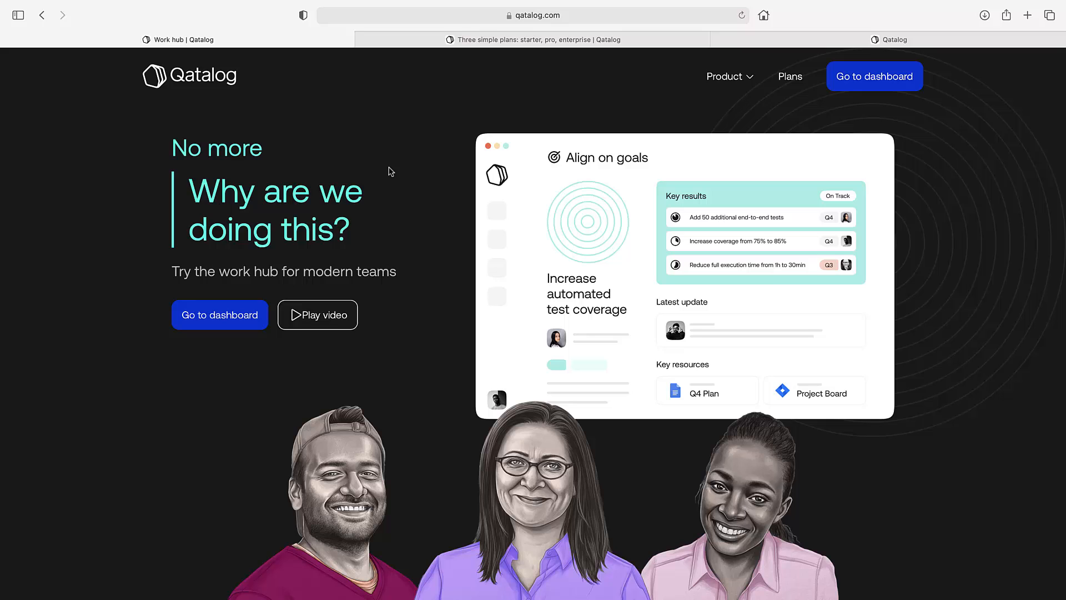
# Bring up the 'Three simple plans' pricing page comparing Starter, Pro and Enterprise
pyautogui.scroll(-3)
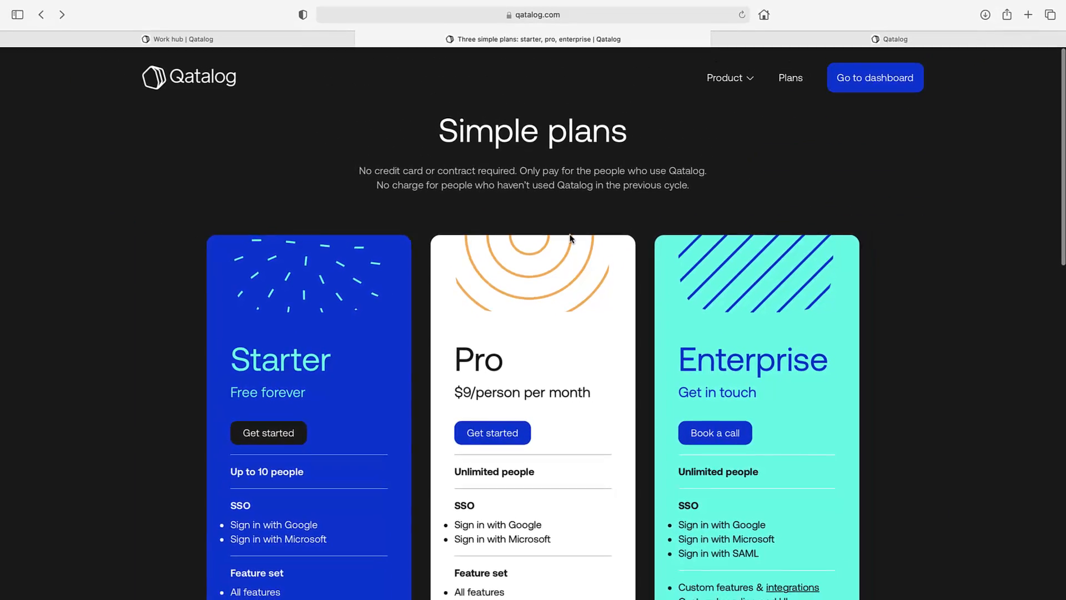
pyautogui.click(874, 78)
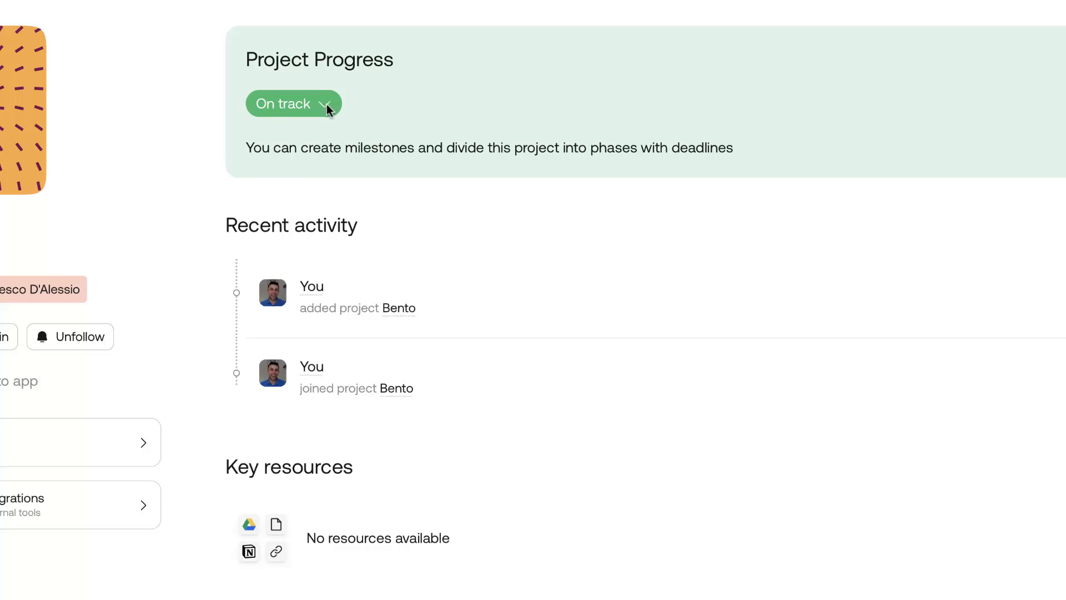
# Enter 'Lau' while working in the Bento project's goal setup
pyautogui.write('Lau')
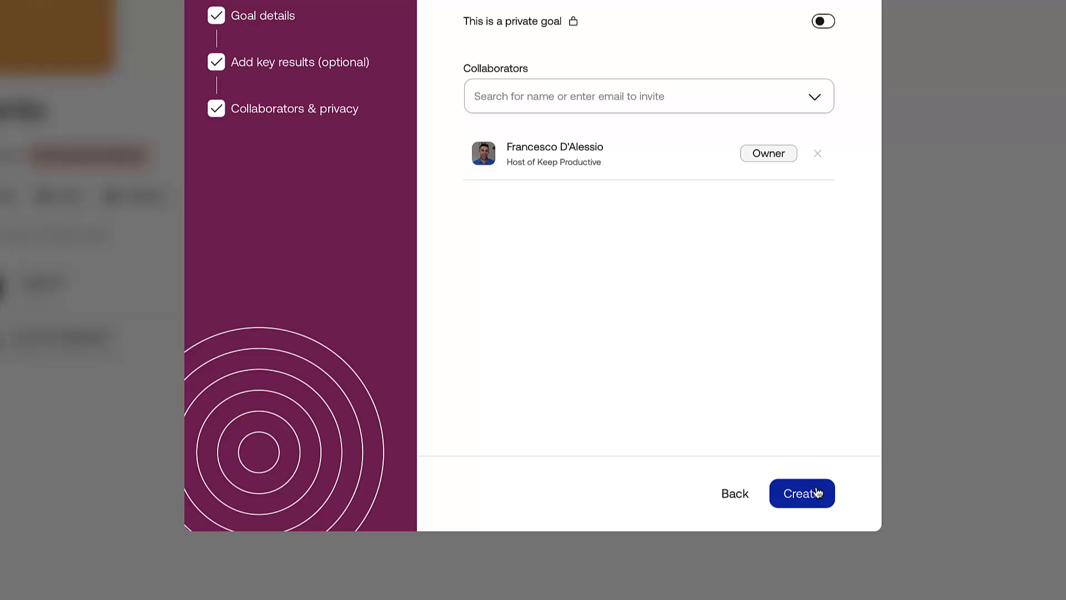
pyautogui.click(801, 493)
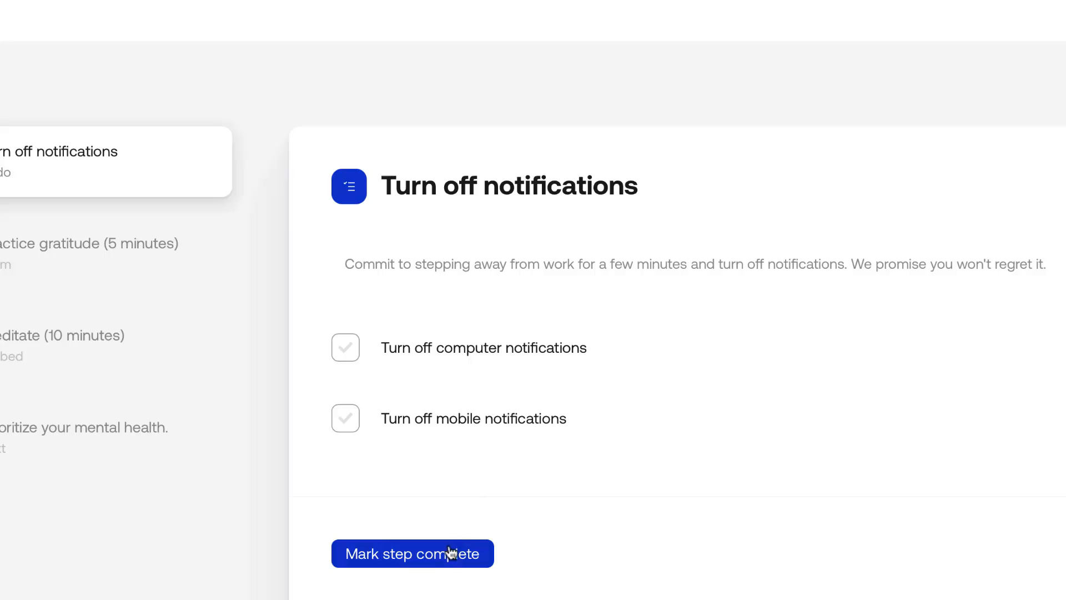
# Mark the 'Turn off notifications' step complete in the 15-minute workflow
pyautogui.click(412, 553)
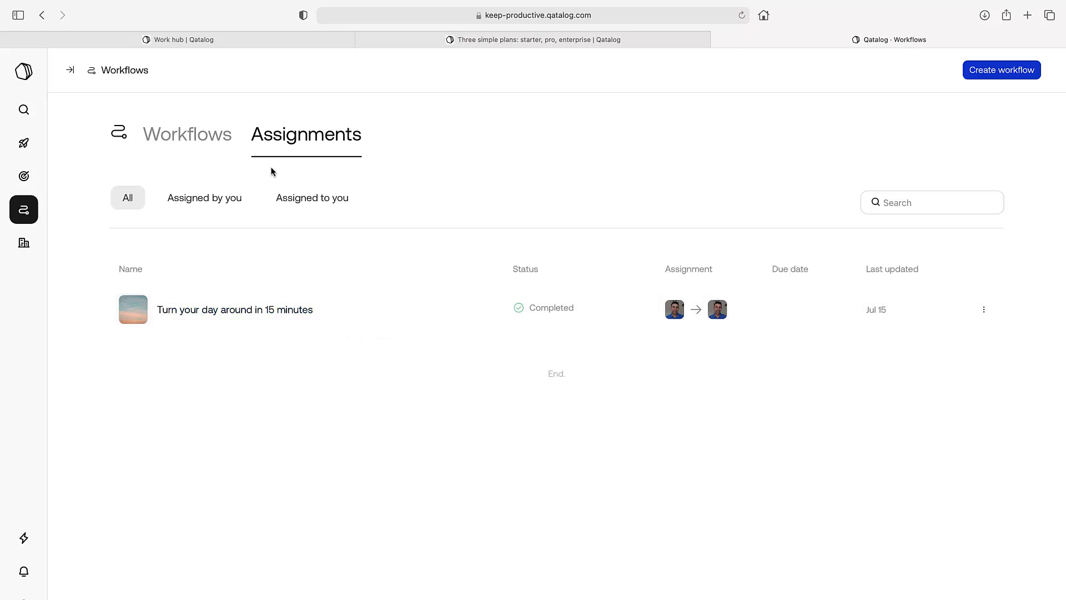